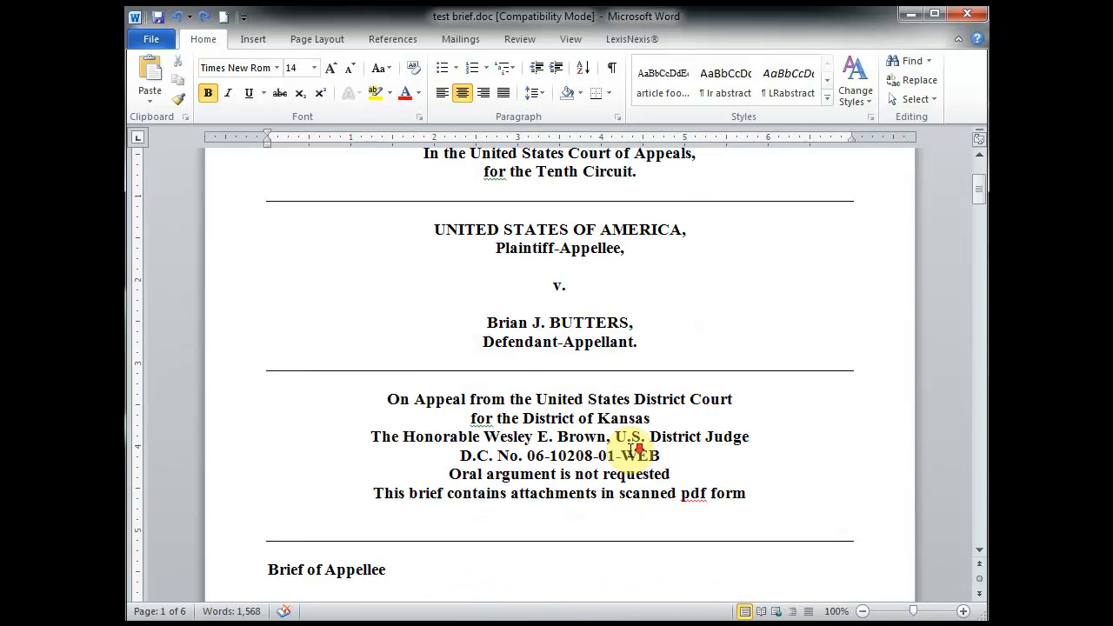
Step: Scroll through the contents and authorities pages to review the citation entries
scroll("down", 3)
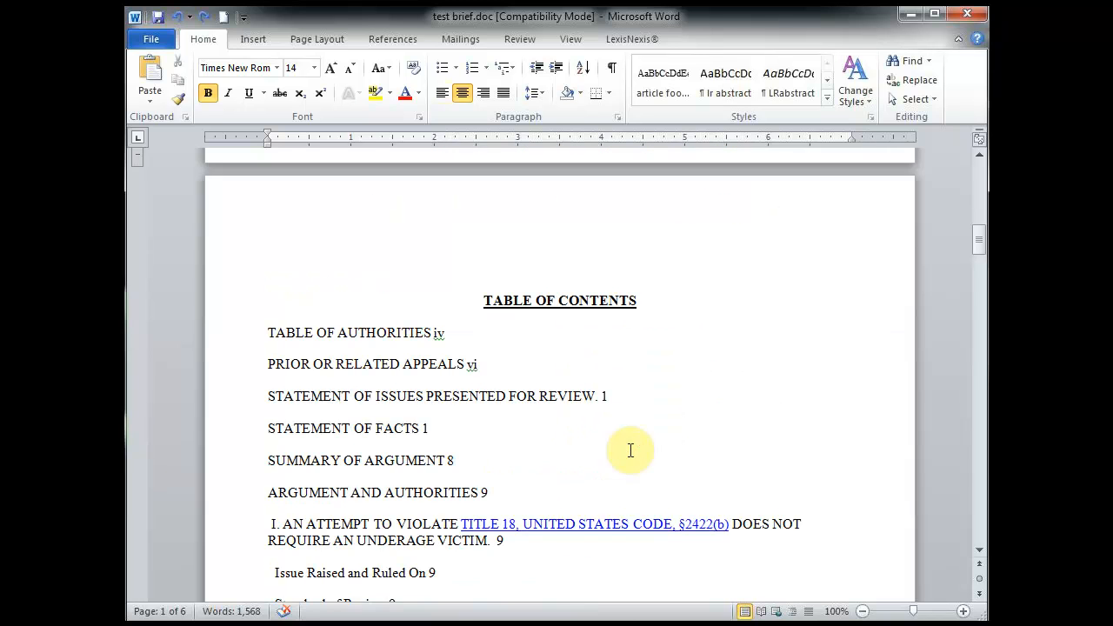
scroll("down", 3)
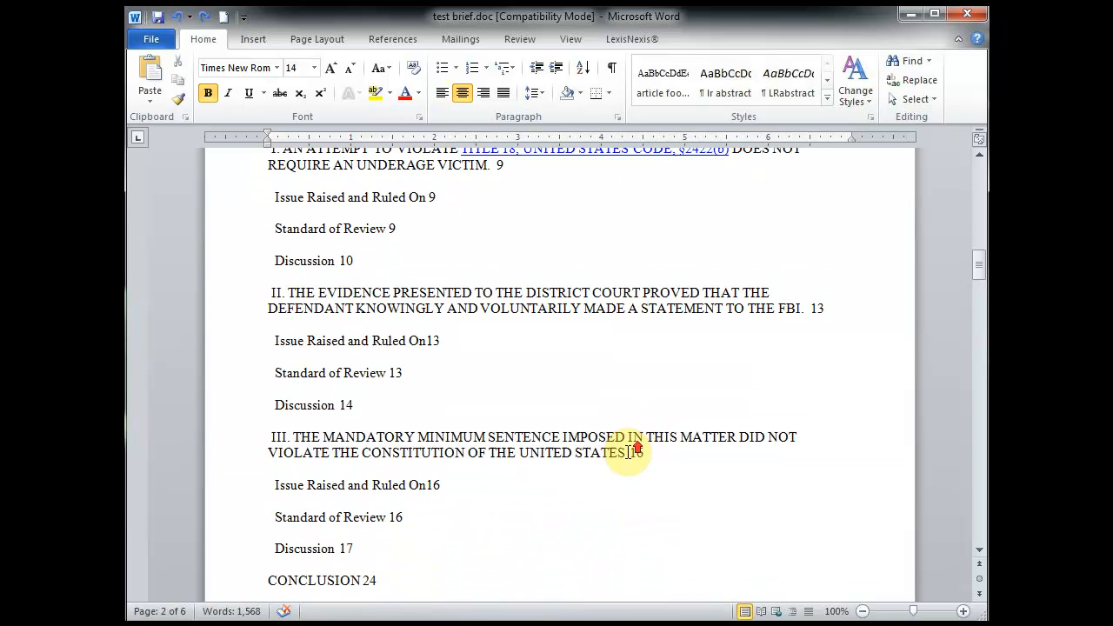
scroll("up", 3)
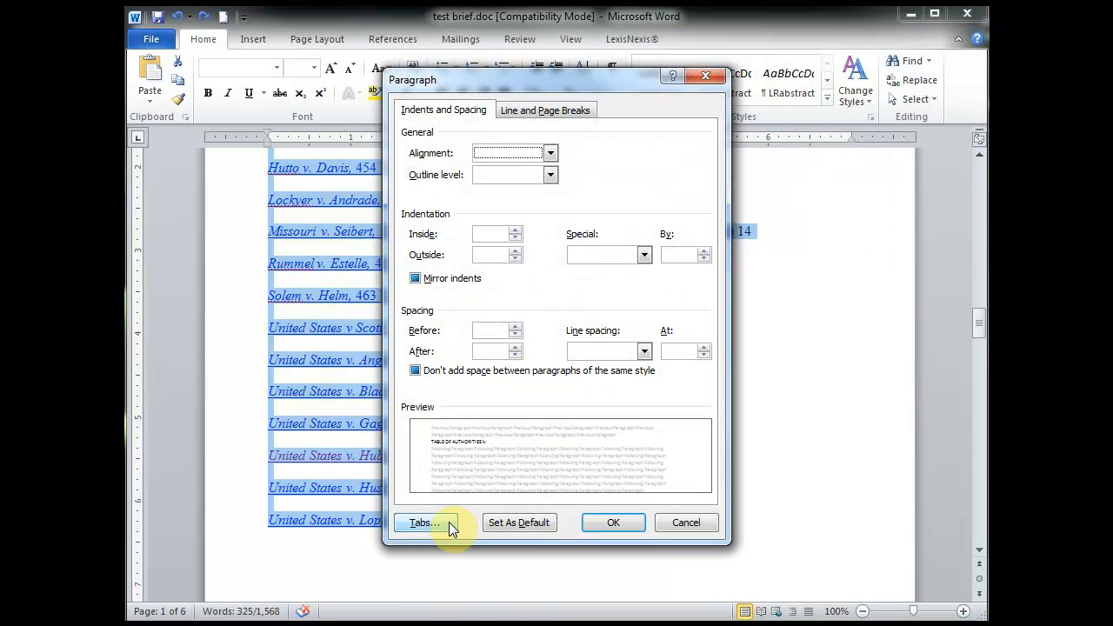
Step: Set a right-aligned tab stop at 6.5 inches with dotted leader 2 for the citations
left_click(425, 522)
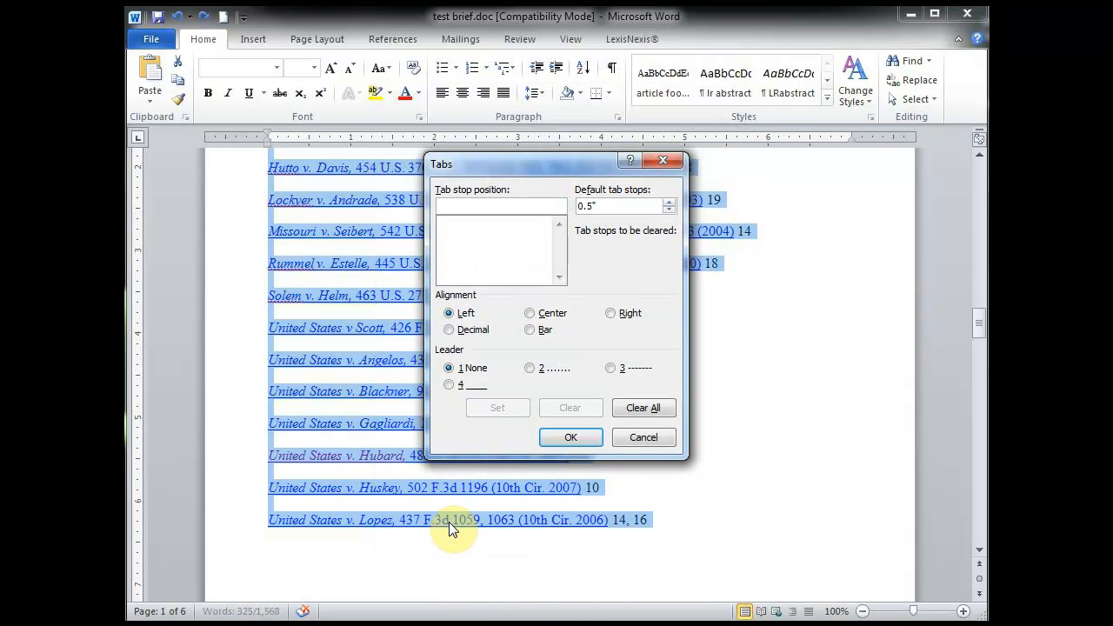
left_click(501, 205)
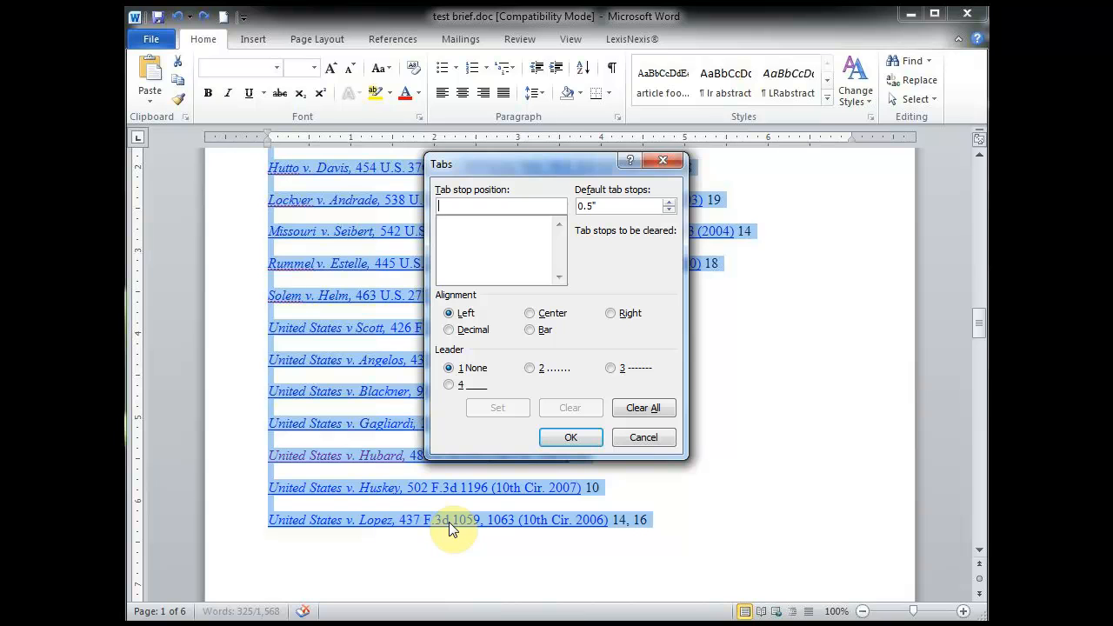
type("6.5")
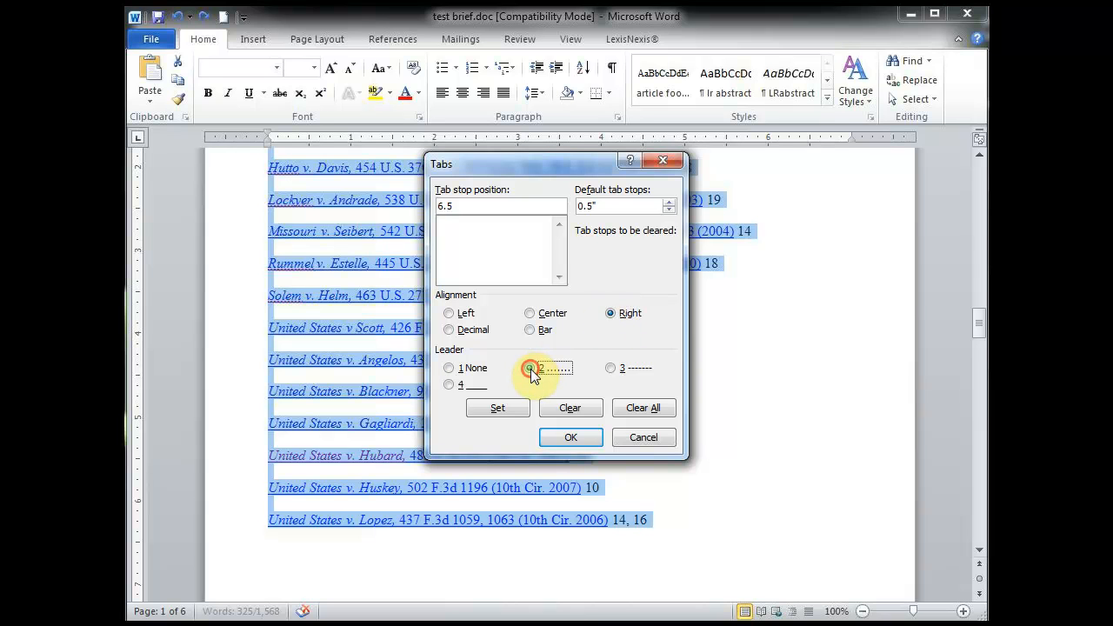
left_click(528, 367)
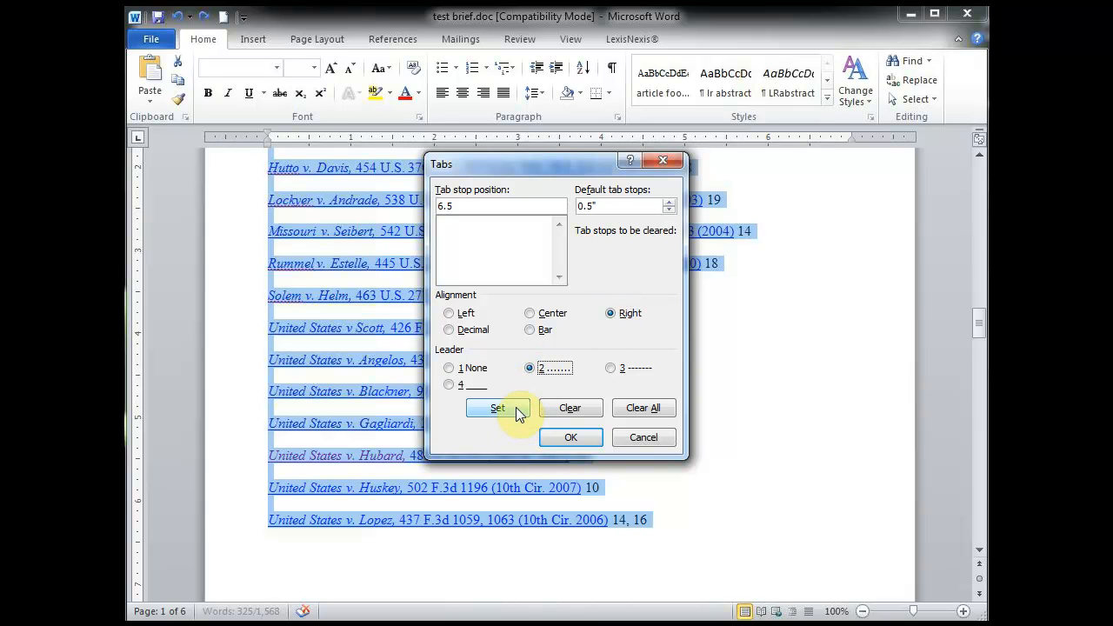
left_click(498, 407)
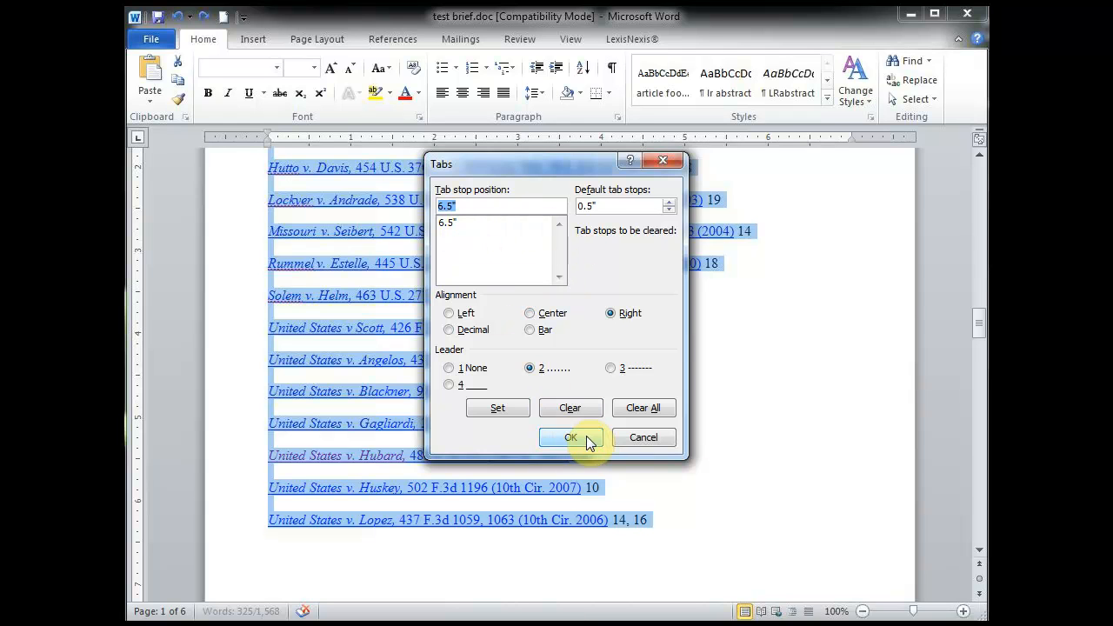
left_click(571, 439)
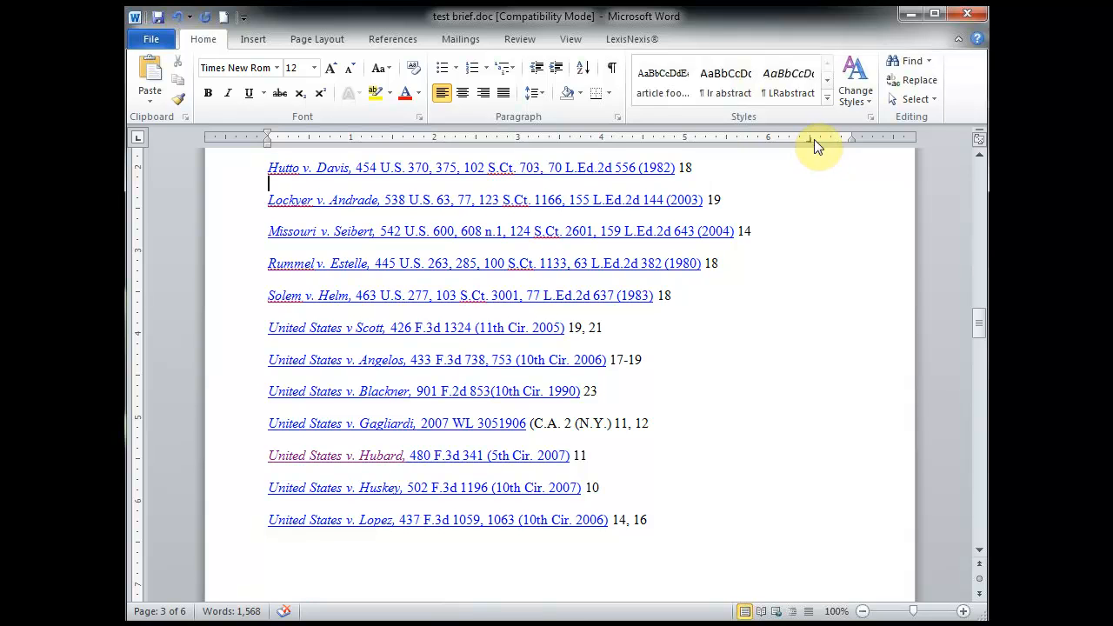
mouse_move(814, 143)
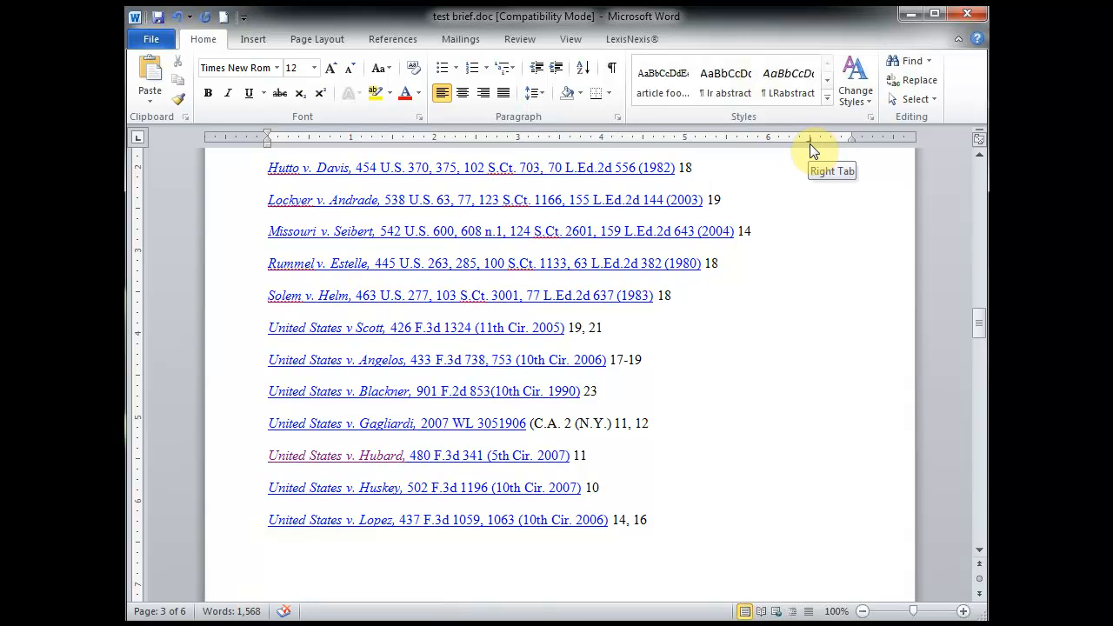
mouse_move(814, 139)
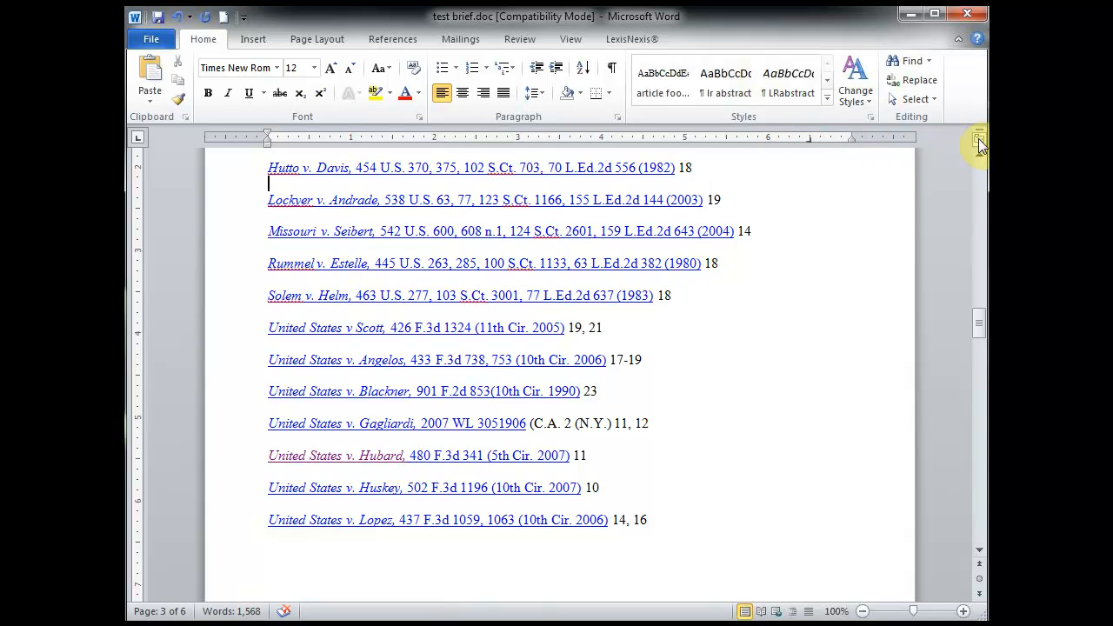
Step: Scroll back up to the table of contents page
scroll("up", 3)
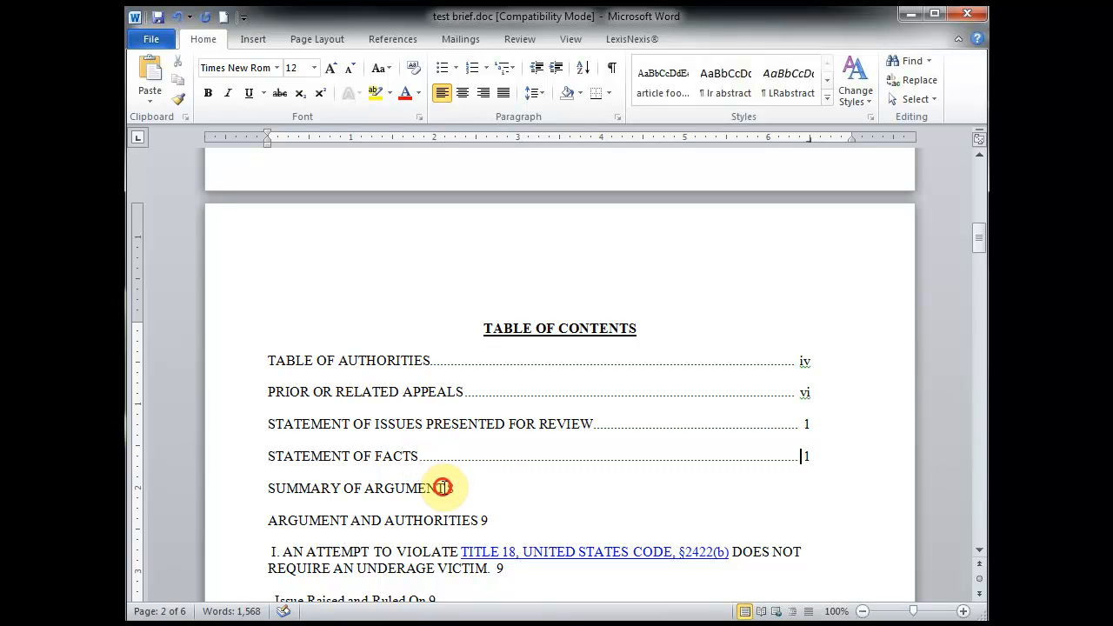
mouse_move(791, 487)
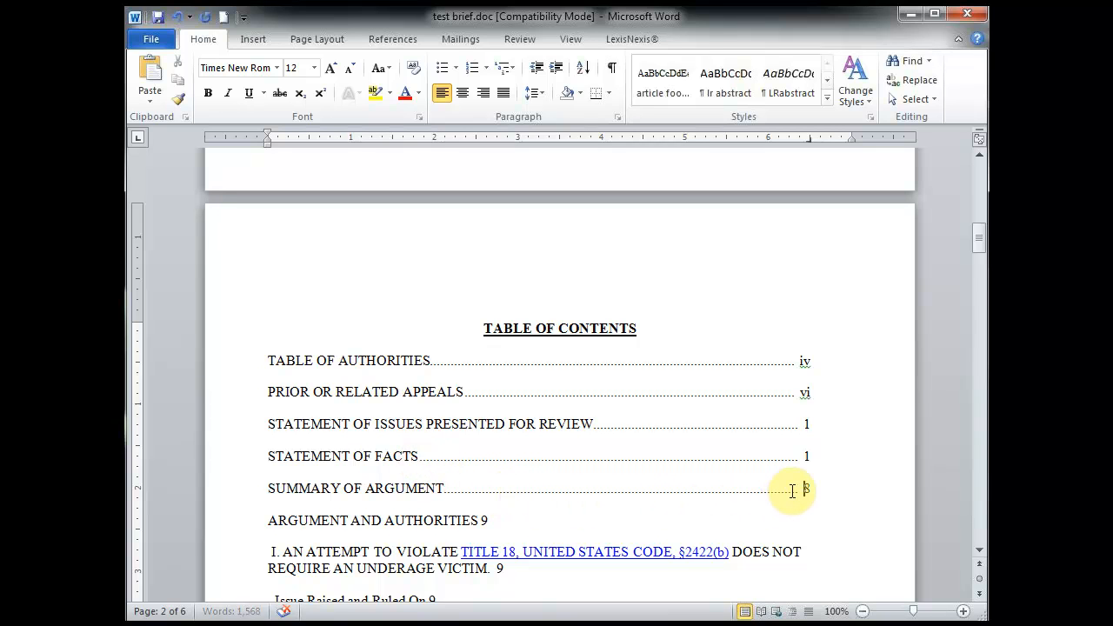
Step: Extend the Summary of Argument page numbers to read 8,9,10
type(",9")
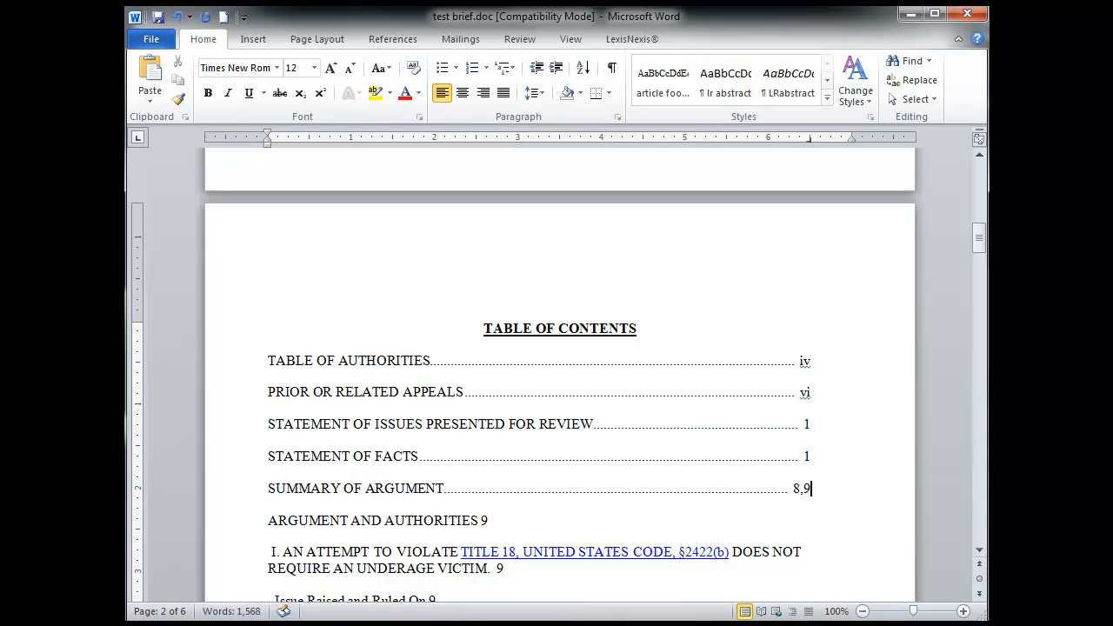
type(",10")
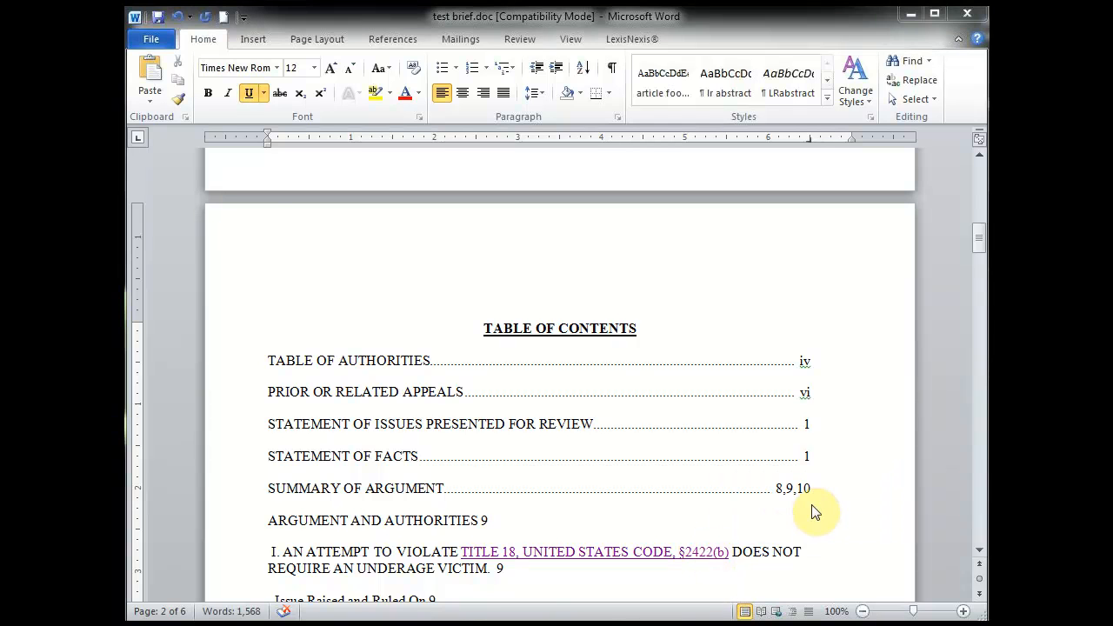
scroll("down", 3)
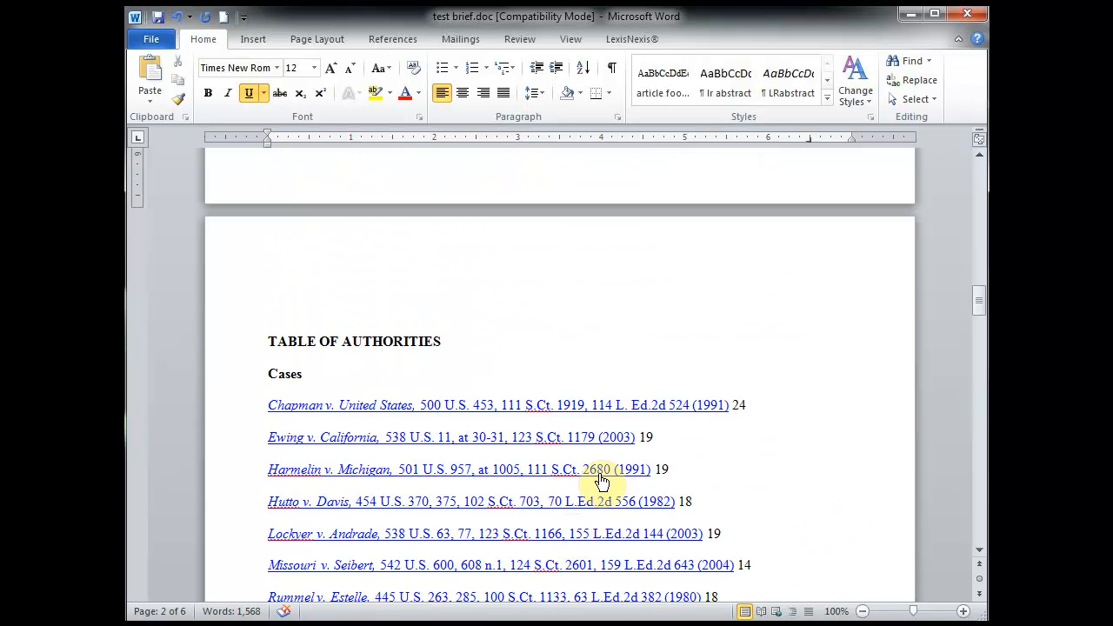